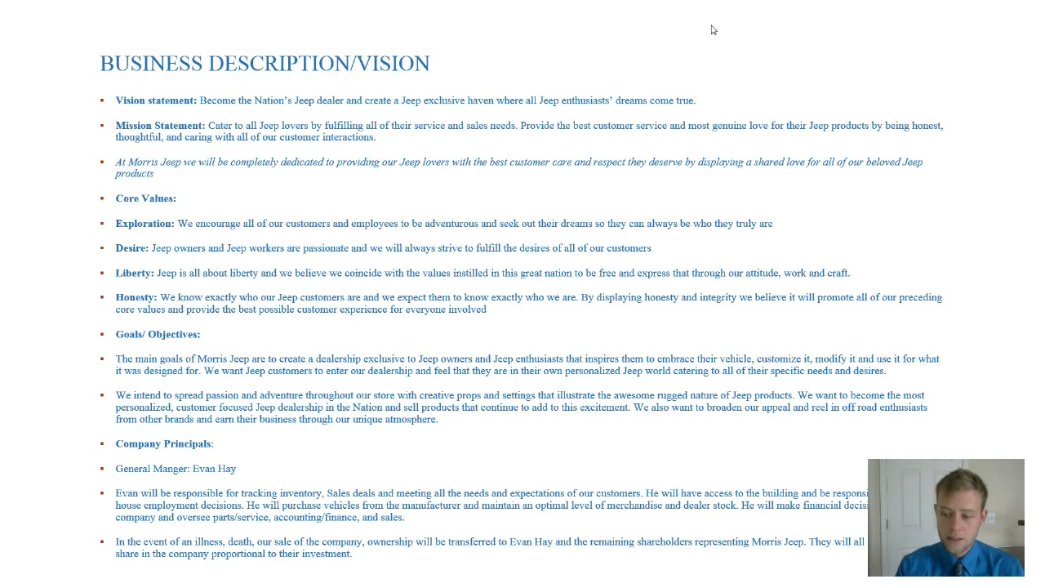
mouse_move(881, 34)
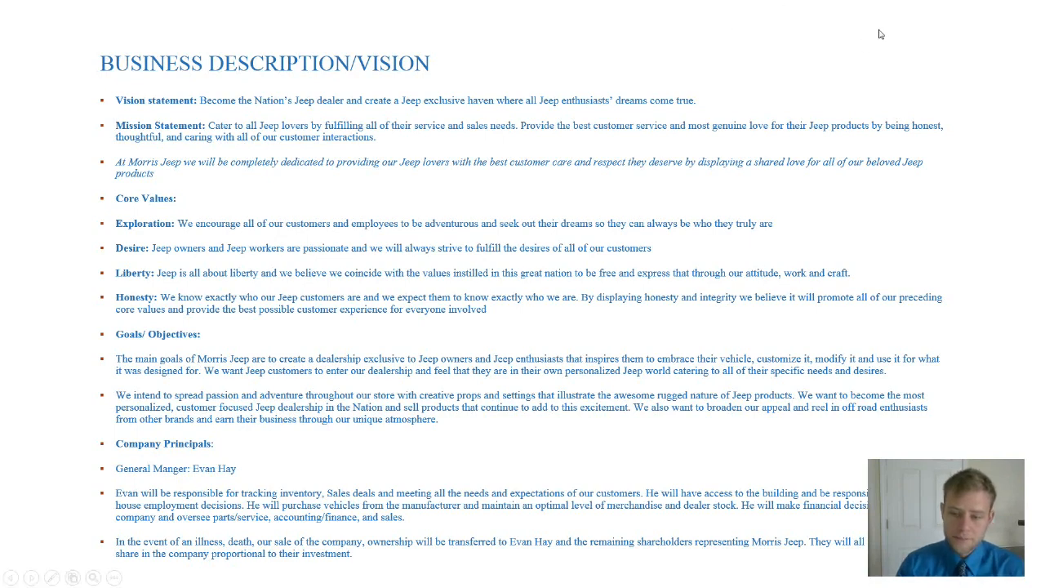
End the Jeep dealership slideshow and bring the Debut Professional recorder to the front.
scroll(down, 3)
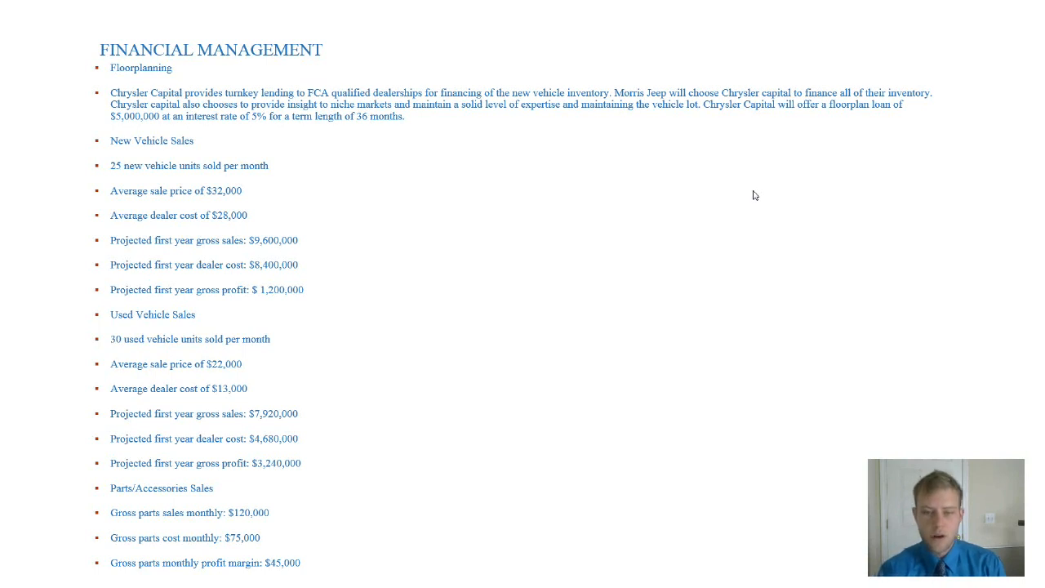
mouse_move(643, 147)
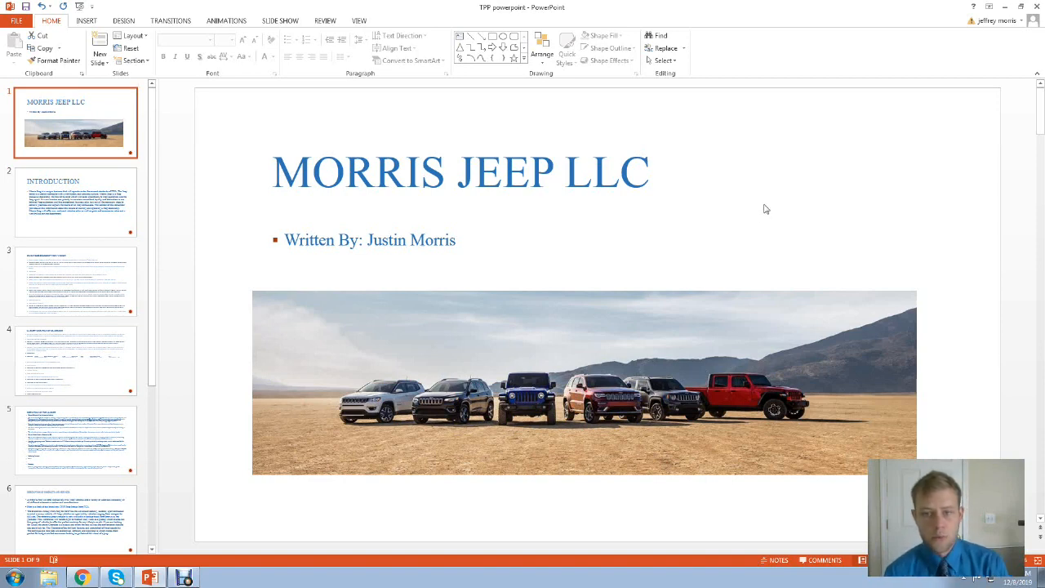
mouse_move(367, 400)
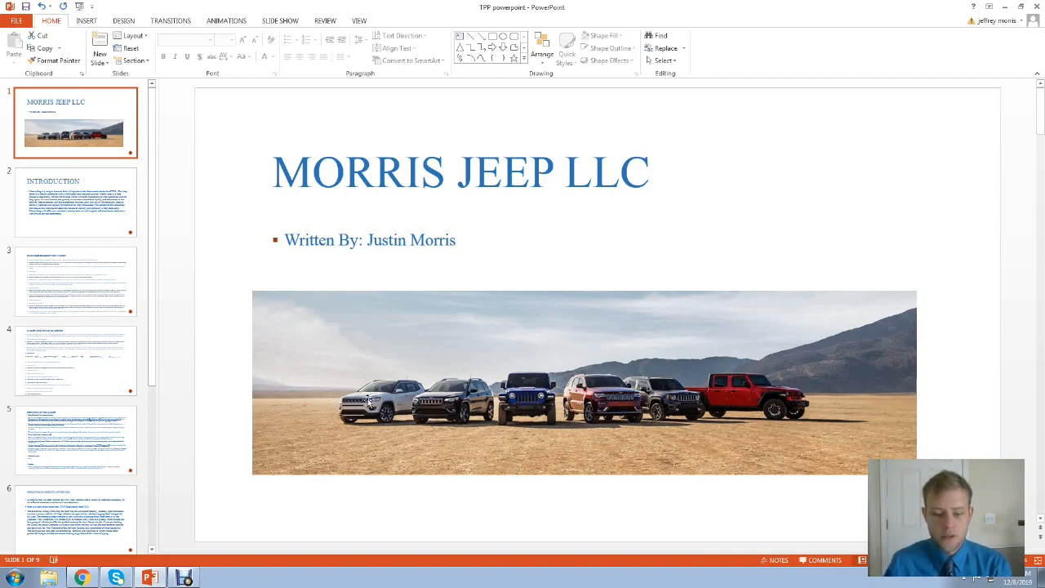
click(183, 577)
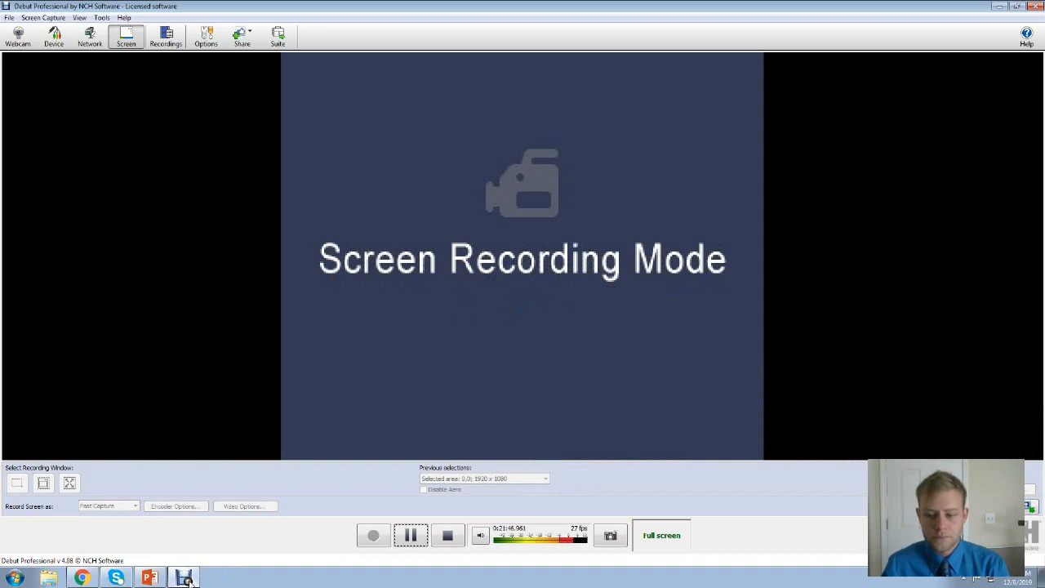